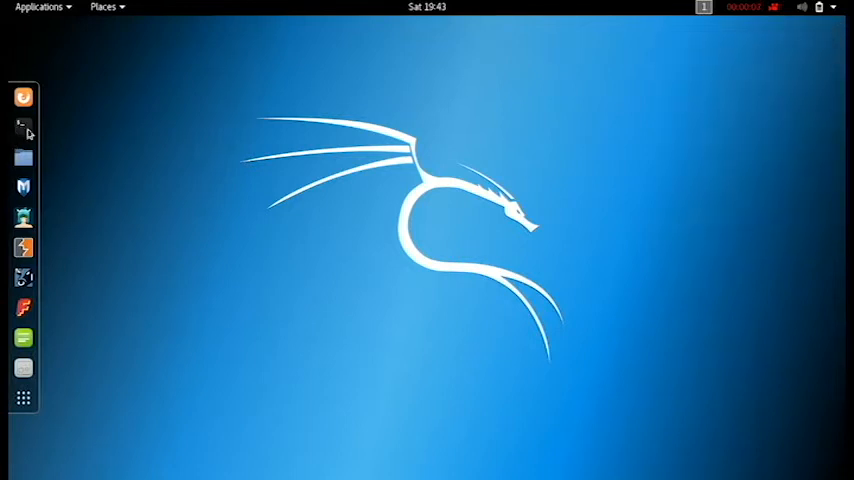
Launch GNOME Terminal from the dock icon to get a root prompt.
{"action": "left_click", "coordinate": [23, 123]}
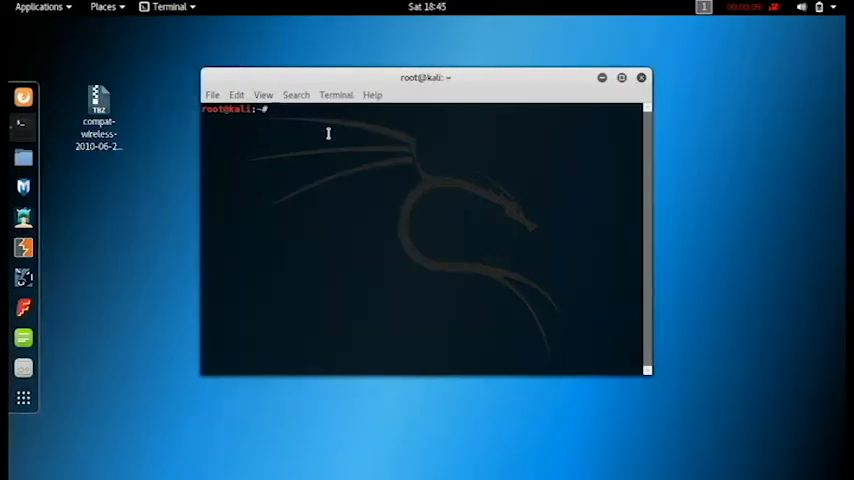
Change into Desktop and list it, showing the compat-wireless tar.bz2 archive.
{"action": "type", "text": "cd Desktop/"}
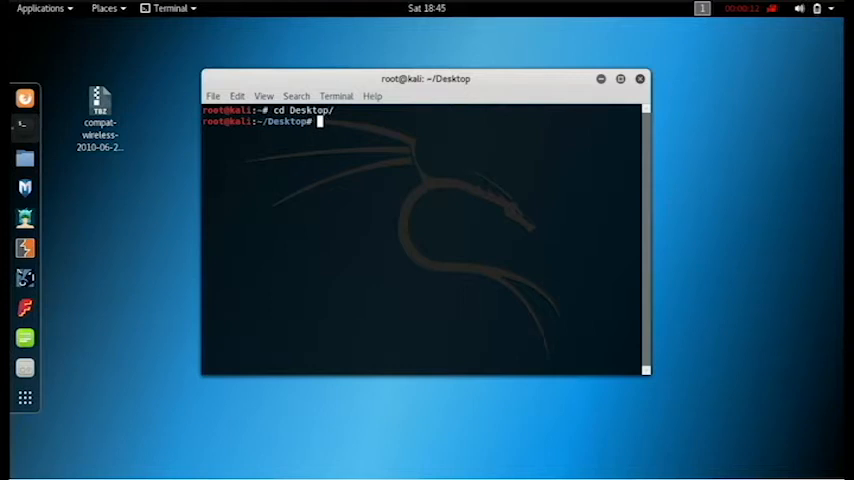
{"action": "type", "text": "ls"}
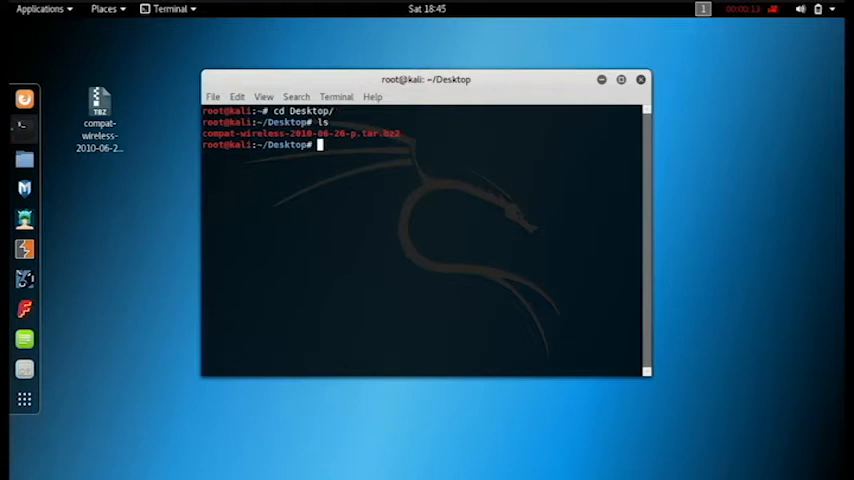
Extract the archive with tar -xvjf and enter compat-wireless-2010-06-26-p.
{"action": "type", "text": "t"}
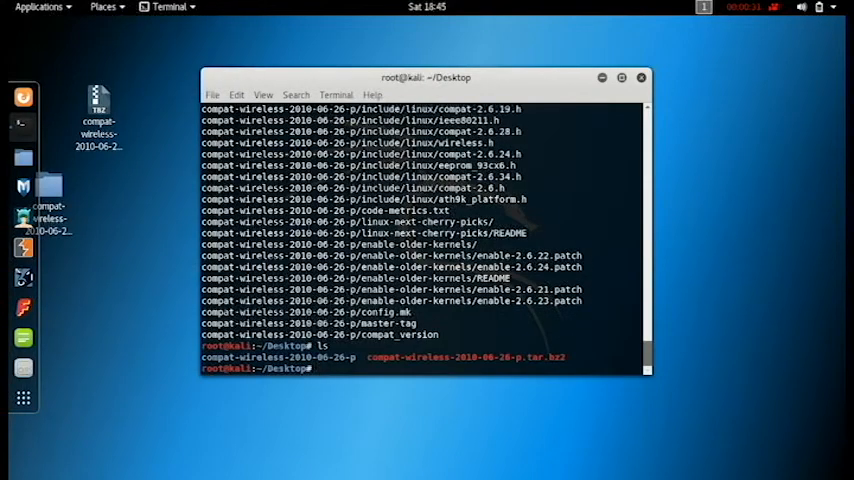
{"action": "type", "text": "cd compat-wireless-2010-06-26-p/"}
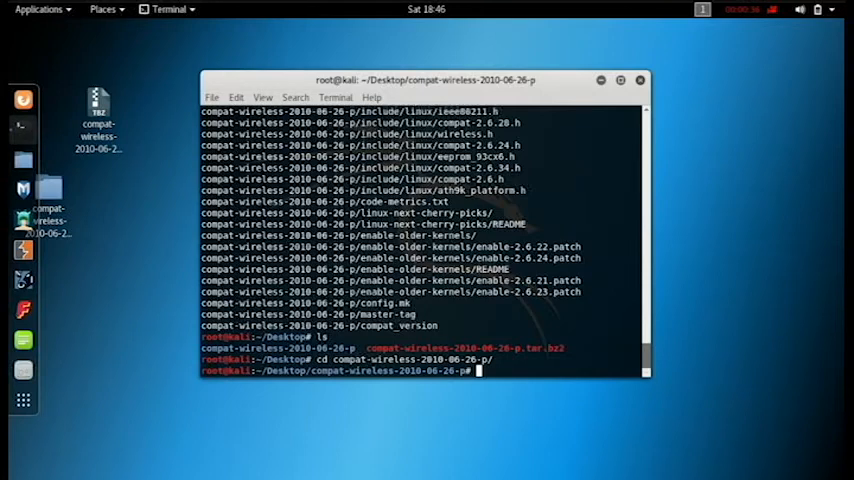
Run make, make install and the load script, then confirm wlan0 and wlan1 in the system menu.
{"action": "type", "text": "ma"}
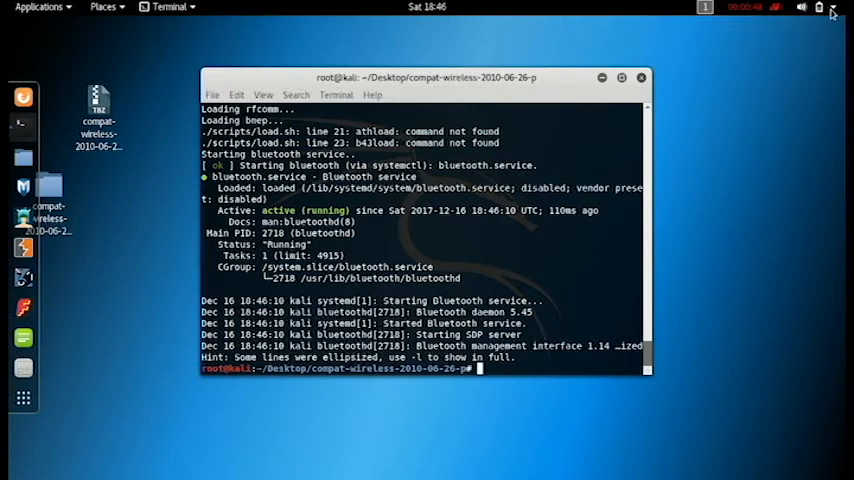
{"action": "left_click", "coordinate": [802, 8]}
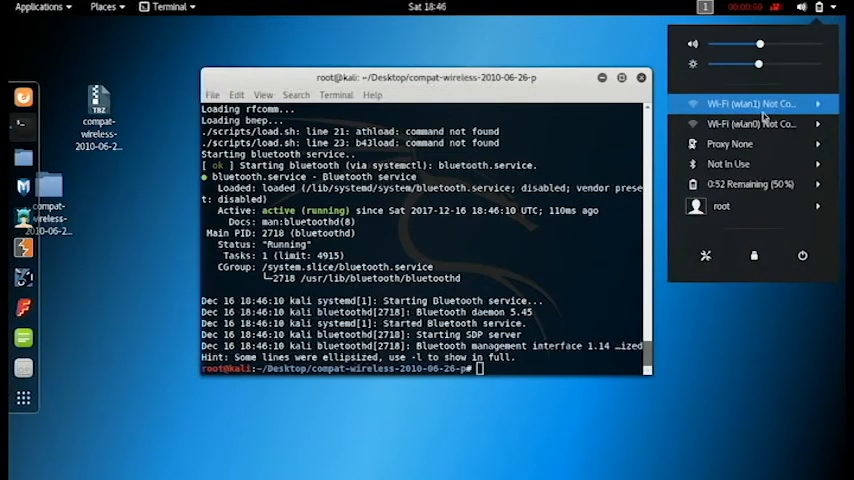